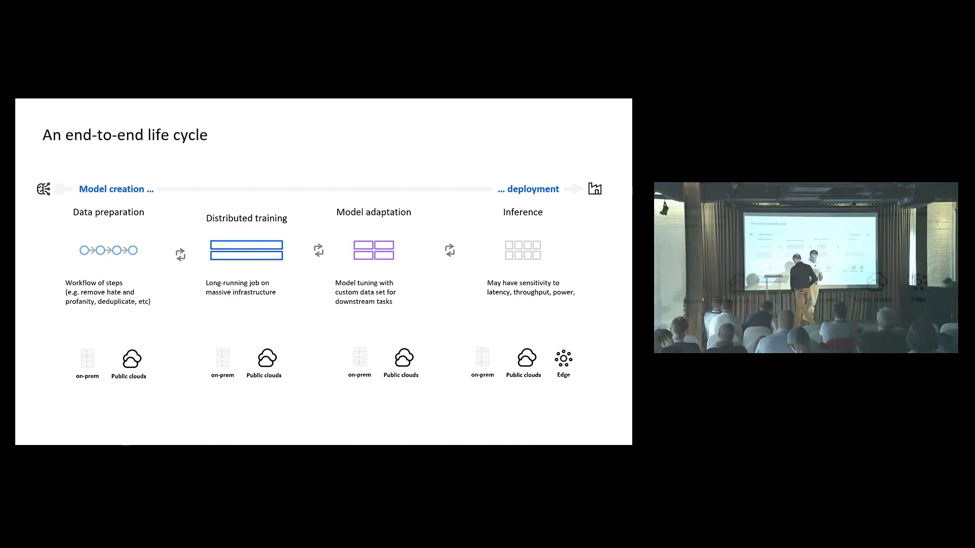
{"action": "key", "text": "Right"}
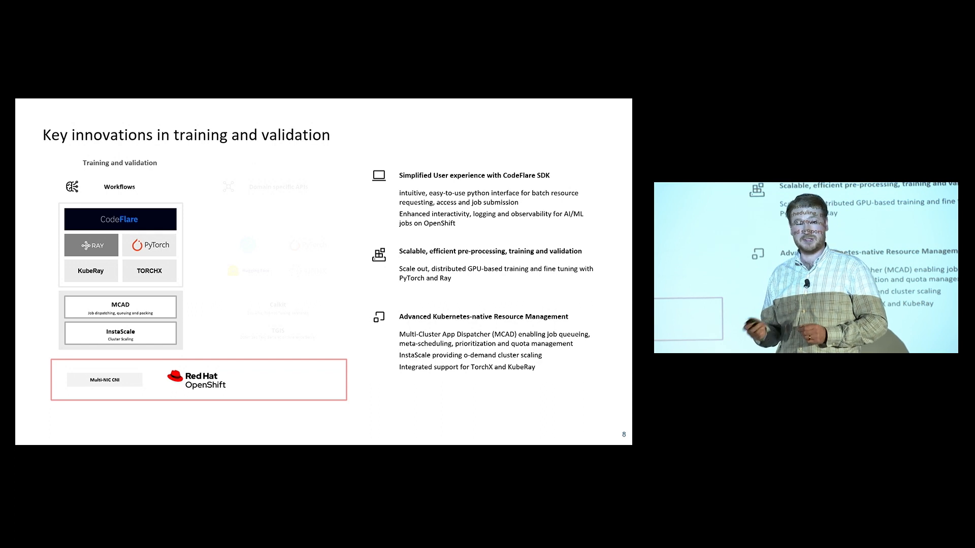
{"action": "key", "text": "Right"}
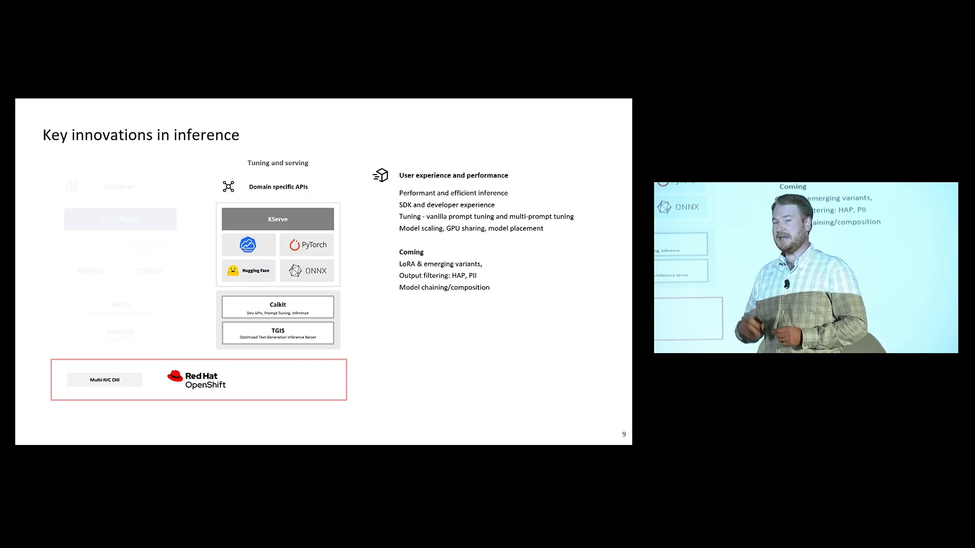